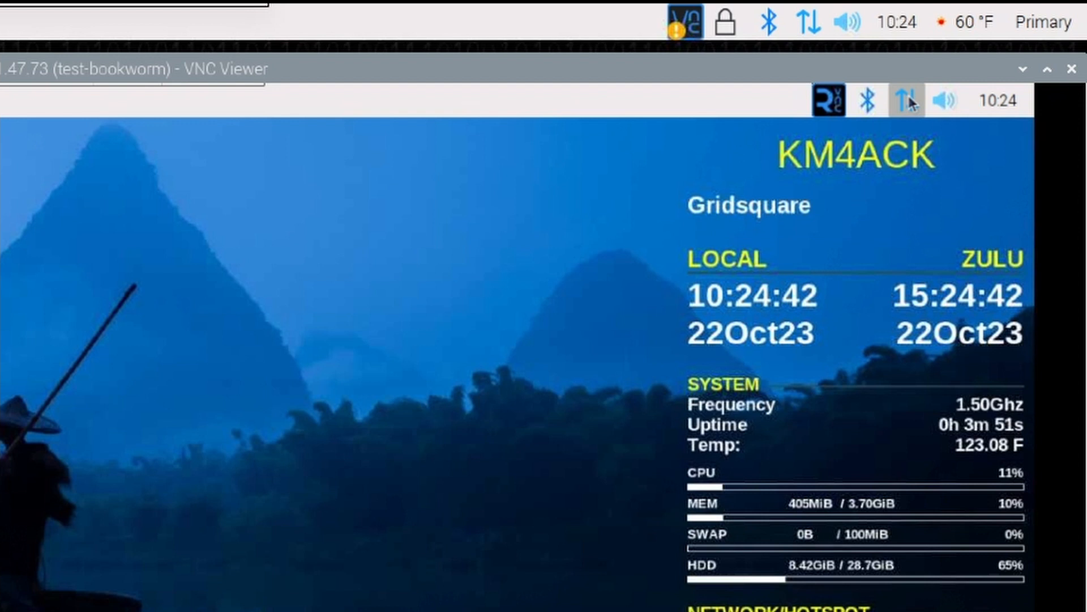
Step: Reveal the network menu with its advanced options, including Create Wireless Hotspot
{"action": "left_click", "coordinate": [908, 100]}
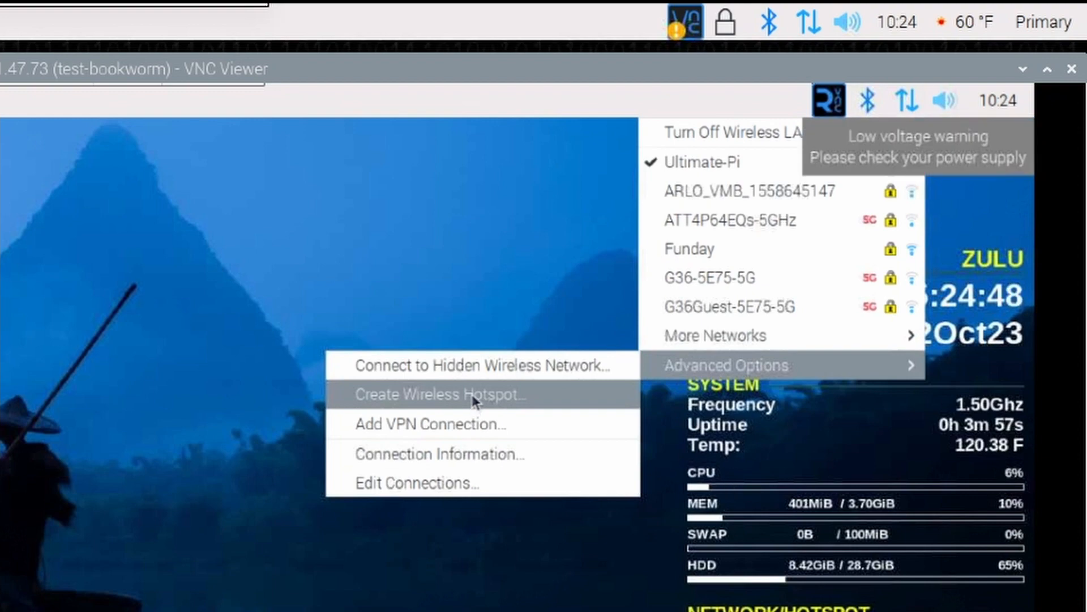
Step: Create hotspot 'bookworm' with WPA & WPA2 Personal security and a password
{"action": "left_click", "coordinate": [448, 395]}
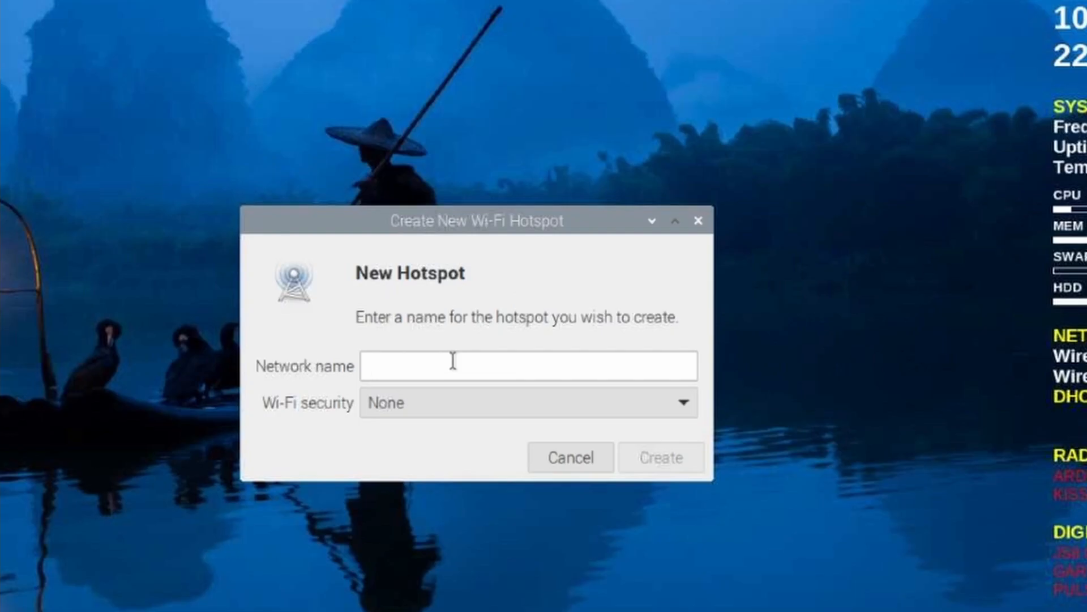
{"action": "type", "text": "boo"}
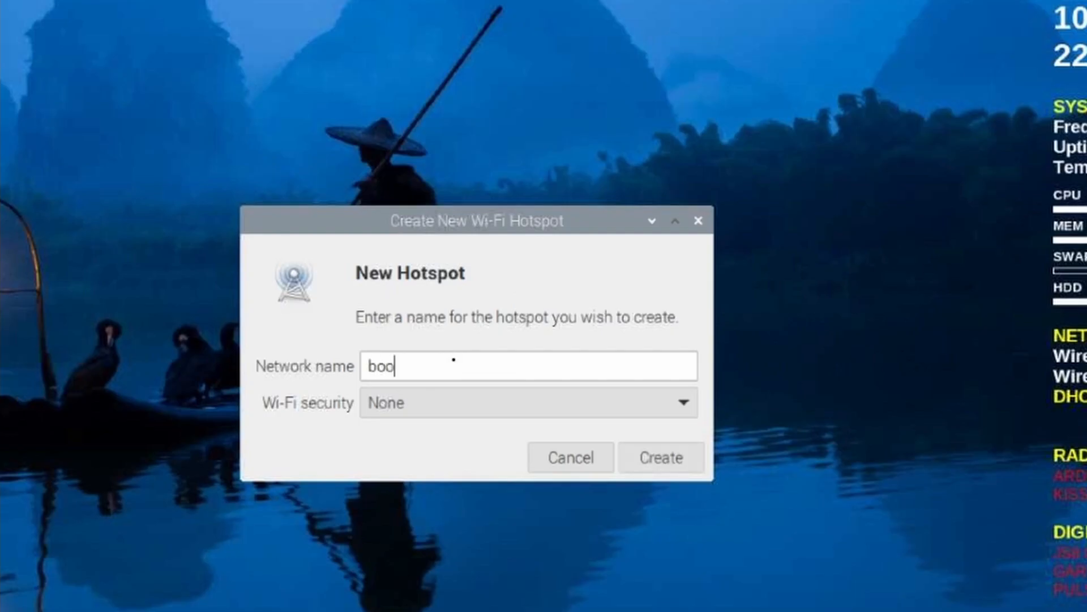
{"action": "type", "text": "kworm"}
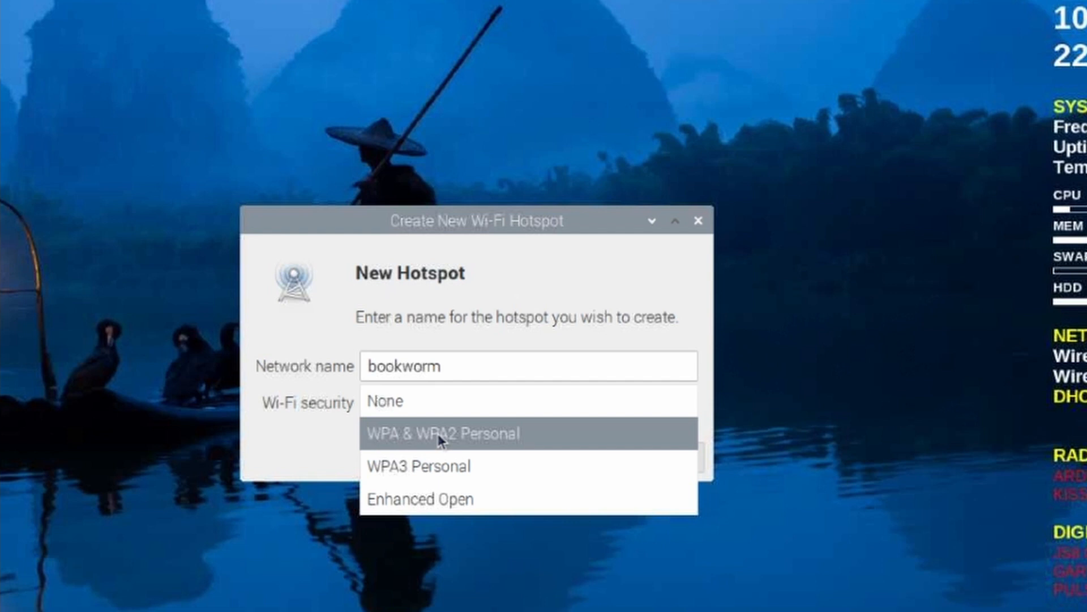
{"action": "left_click", "coordinate": [443, 432]}
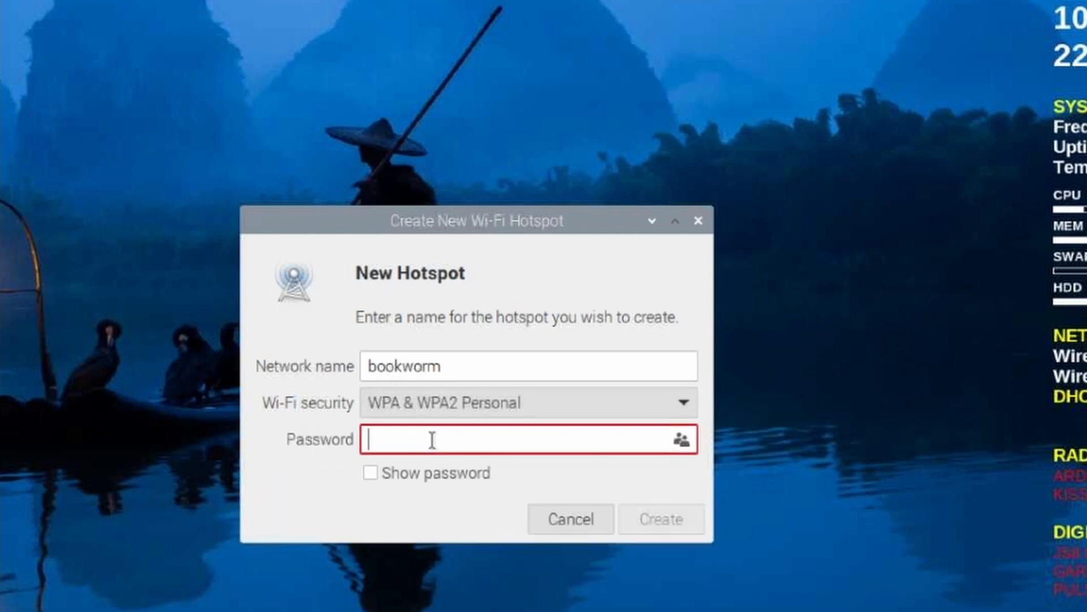
{"action": "type", "text": "•"}
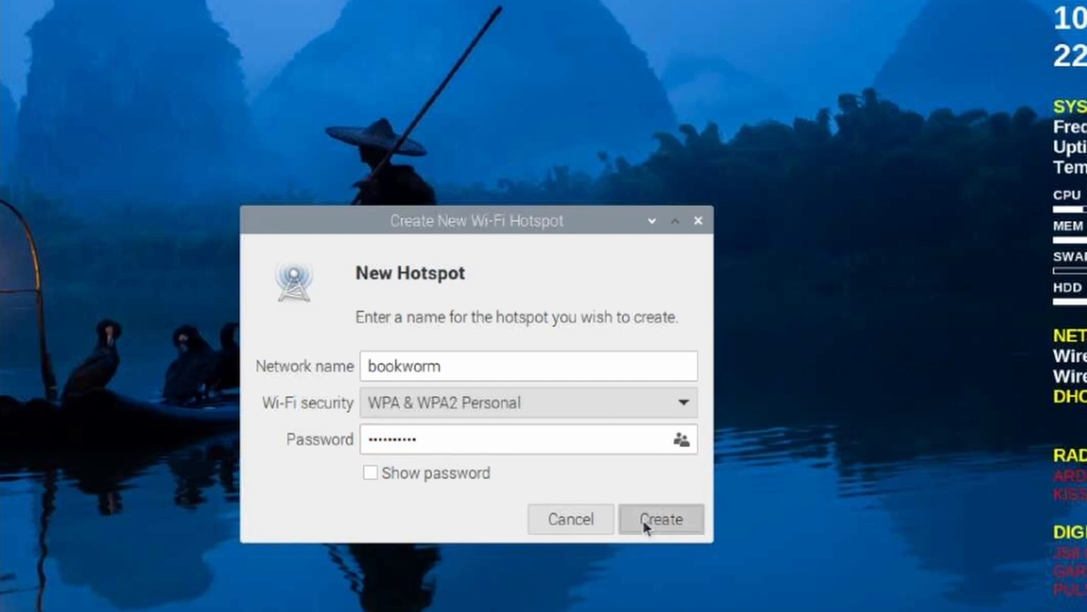
{"action": "left_click", "coordinate": [661, 519]}
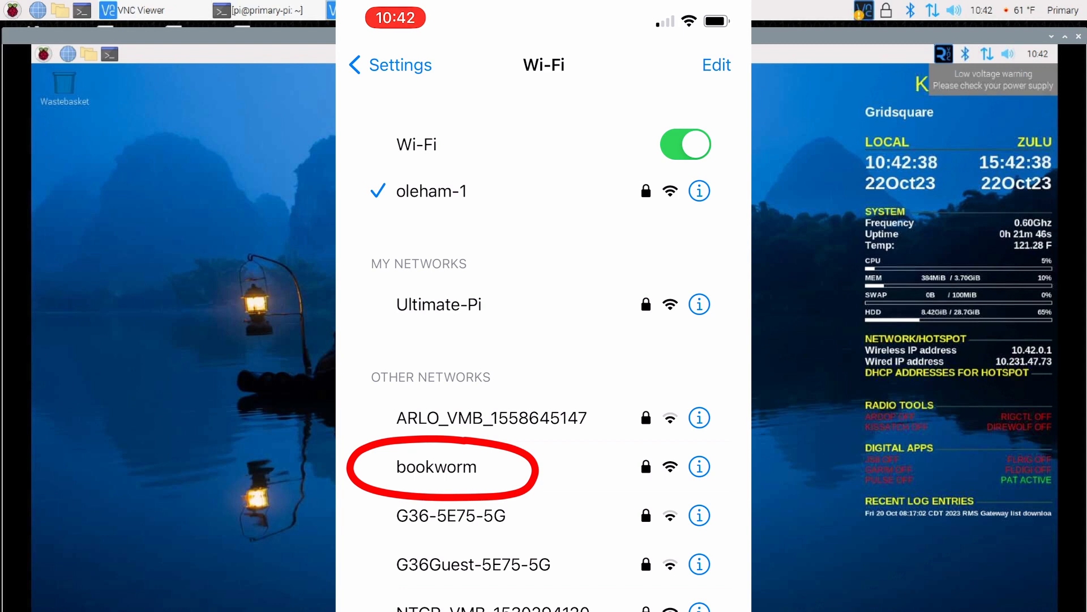
Step: Join the iPhone to the bookworm network, entering its password
{"action": "left_click", "coordinate": [438, 467]}
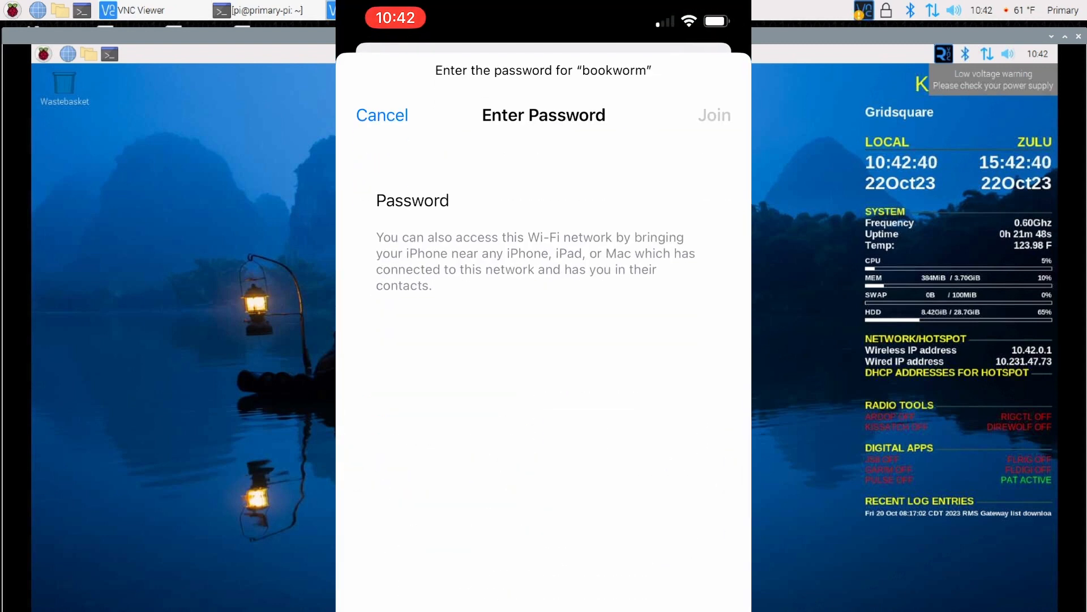
{"action": "left_click", "coordinate": [383, 116]}
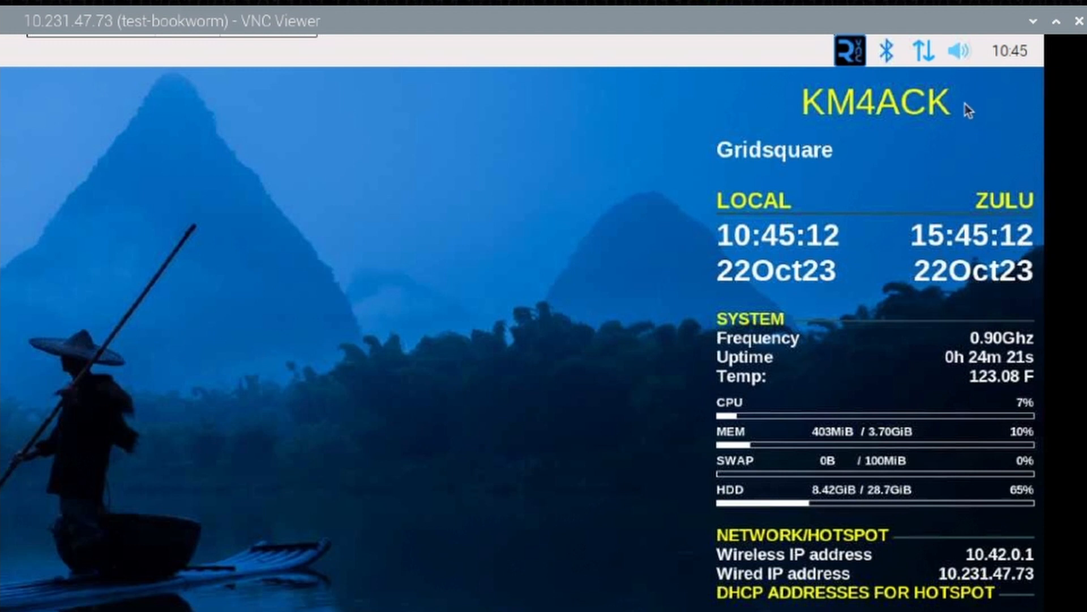
Step: Show Edit Connections so bookworm is listed among saved wireless connections
{"action": "left_click", "coordinate": [924, 49]}
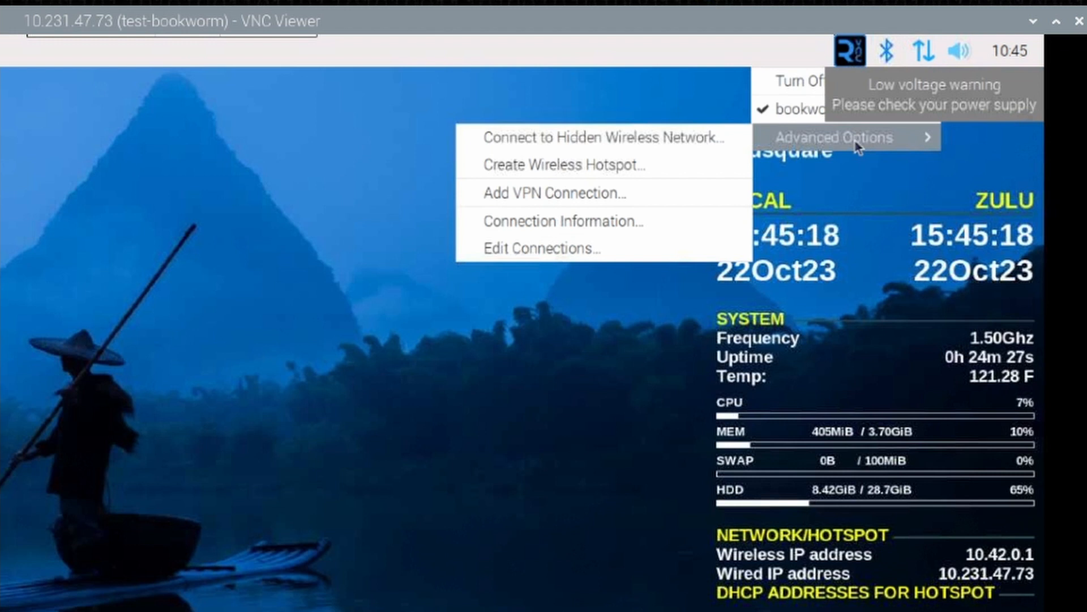
{"action": "mouse_move", "coordinate": [604, 251]}
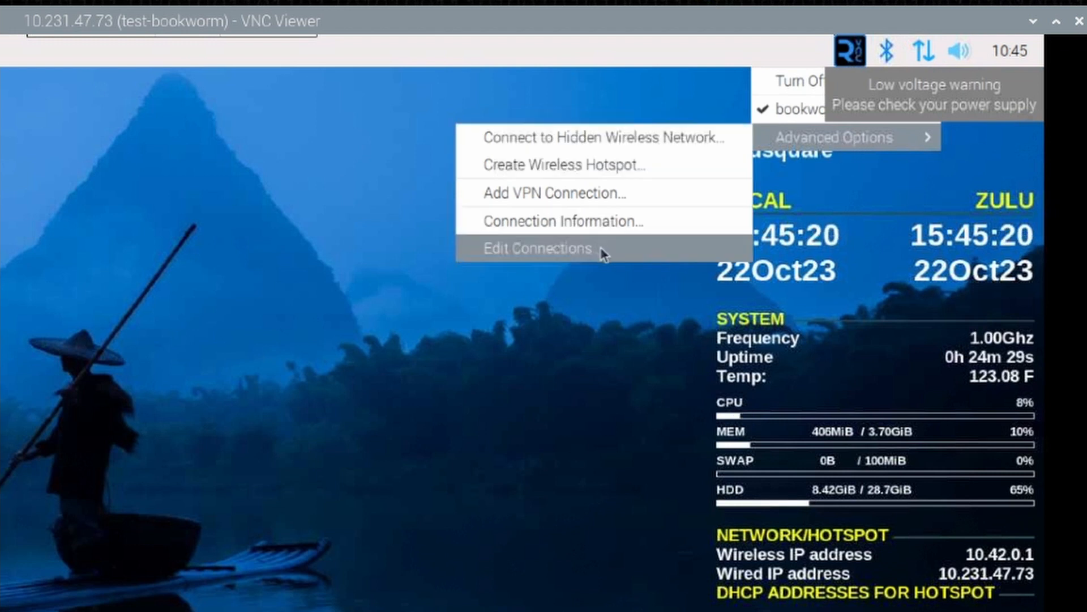
{"action": "left_click", "coordinate": [537, 248]}
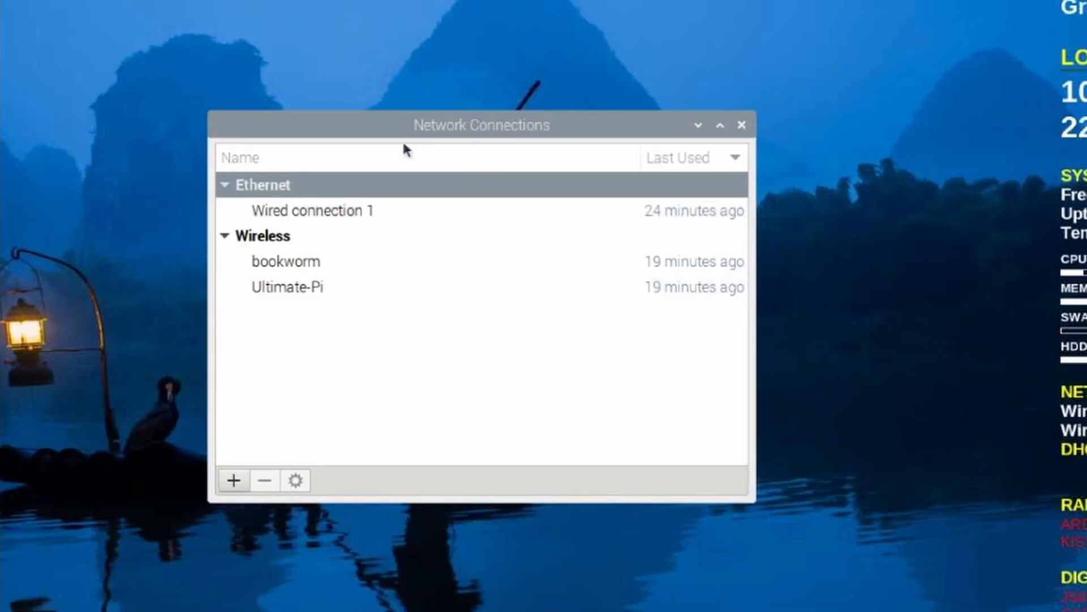
{"action": "mouse_move", "coordinate": [499, 165]}
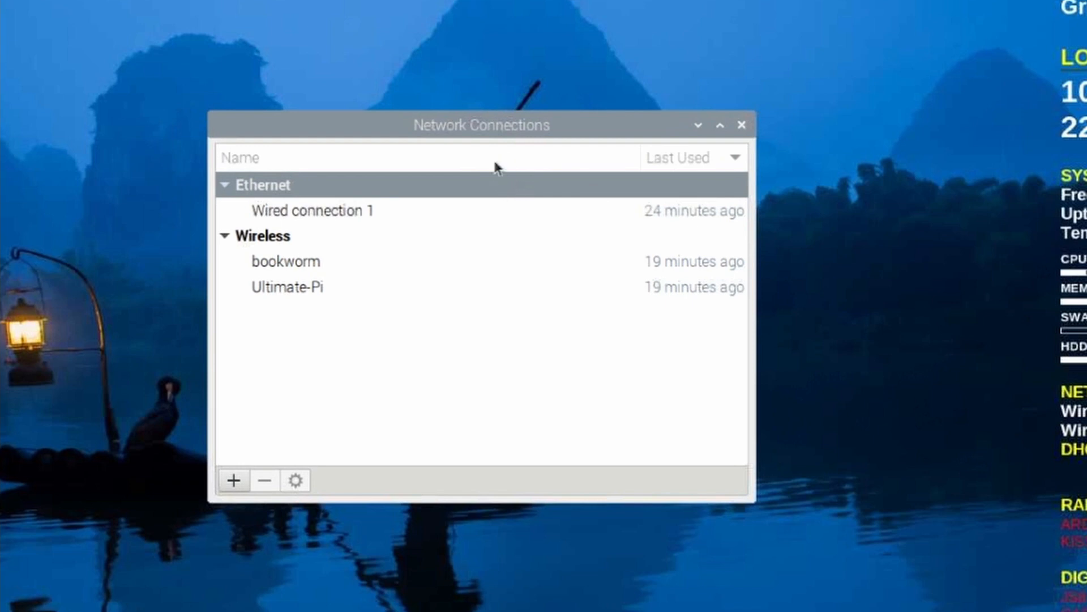
Step: Delete the bookworm connection, leaving only Ultimate-Pi under Wireless
{"action": "left_click", "coordinate": [286, 260]}
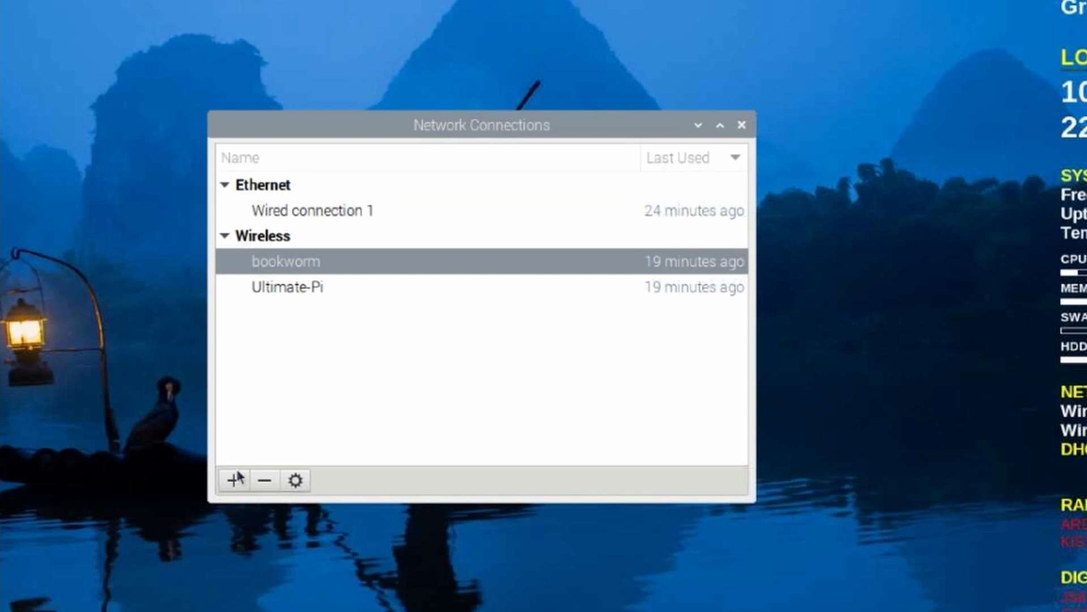
{"action": "left_click", "coordinate": [264, 496]}
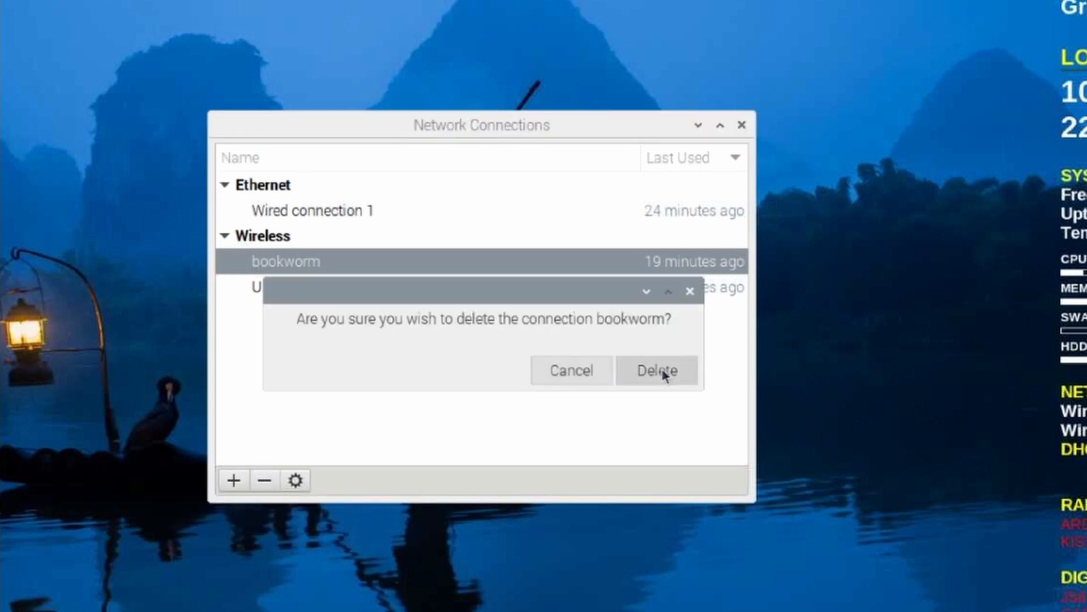
{"action": "left_click", "coordinate": [657, 370]}
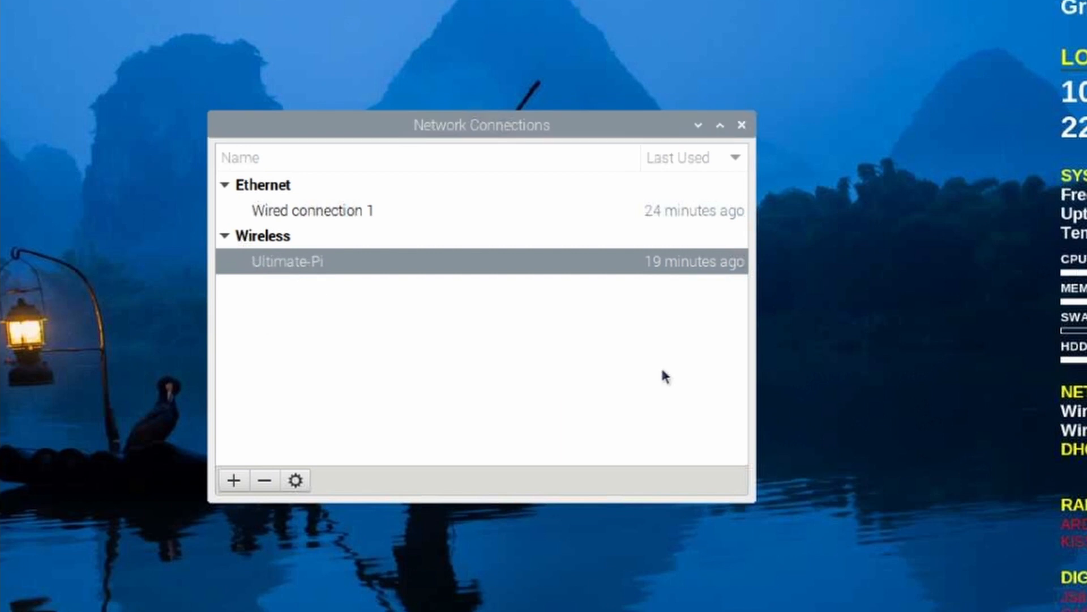